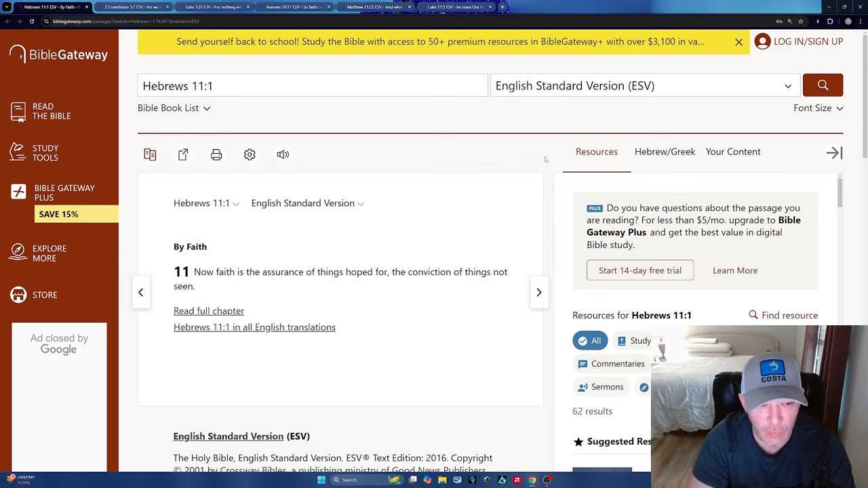
pyautogui.moveTo(280, 257)
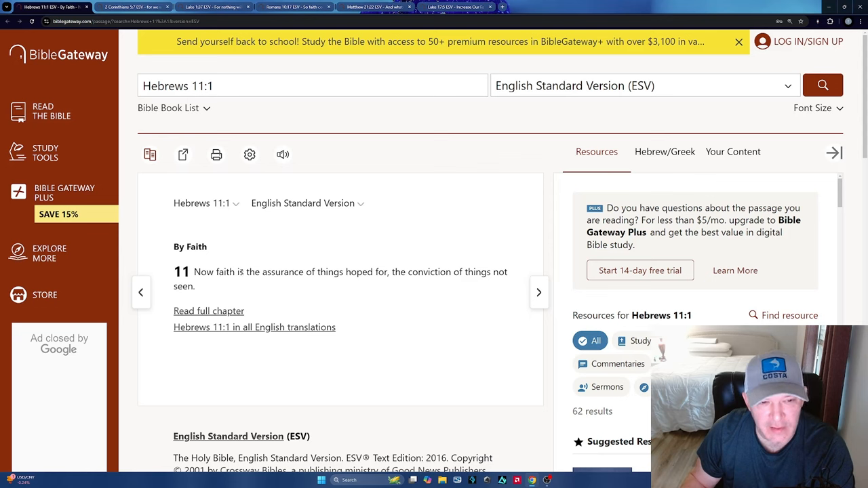
# Select the phrase 'is the assurance of things hoped for' in Hebrews 11:1.
pyautogui.moveTo(237, 272); pyautogui.dragTo(334, 272)
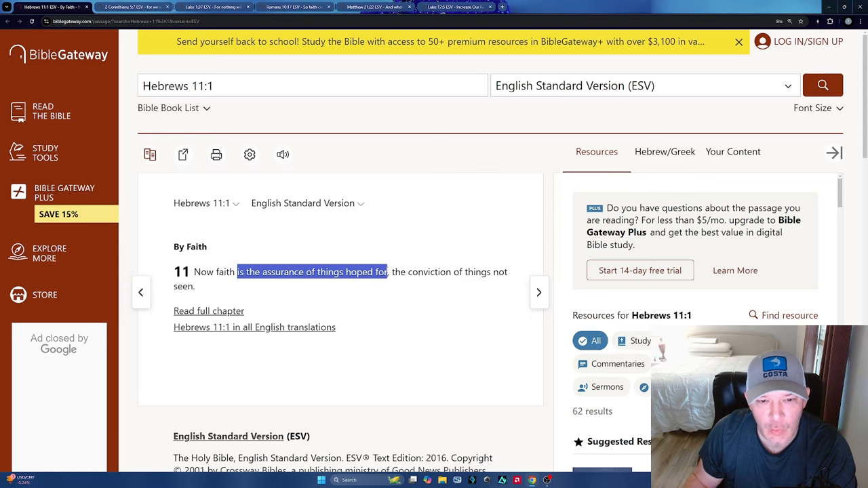
pyautogui.click(482, 210)
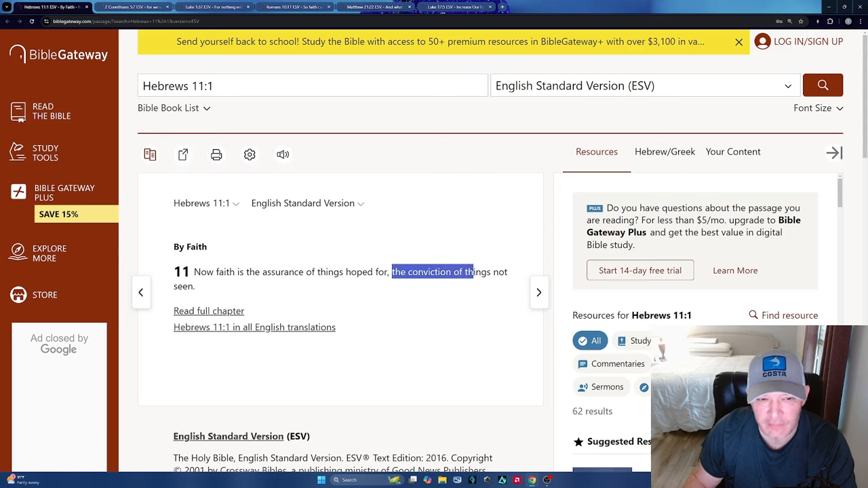
pyautogui.moveTo(473, 272); pyautogui.dragTo(505, 272)
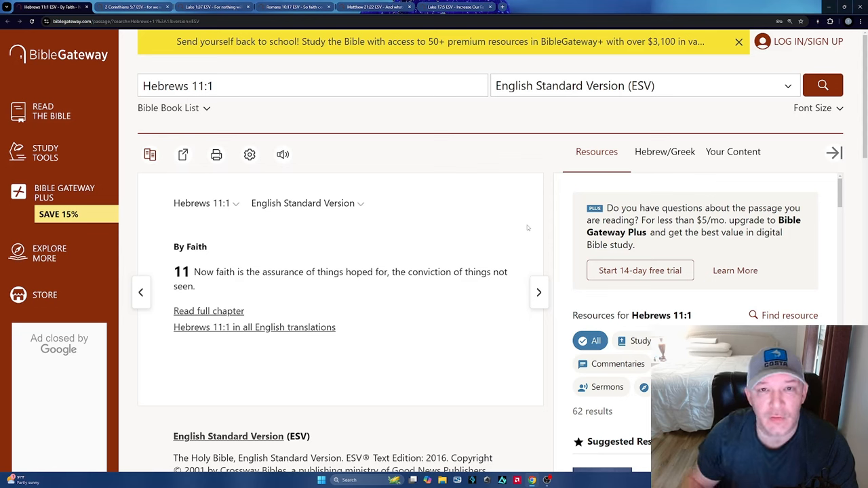
pyautogui.moveTo(511, 235)
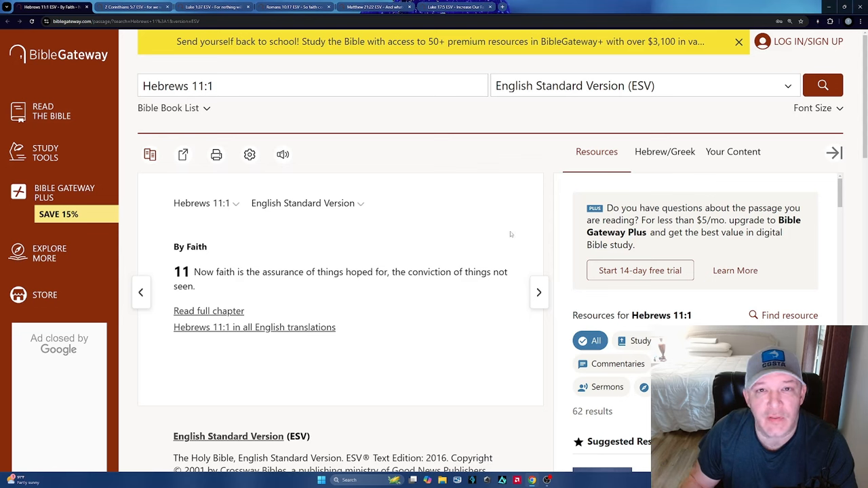
pyautogui.moveTo(505, 186)
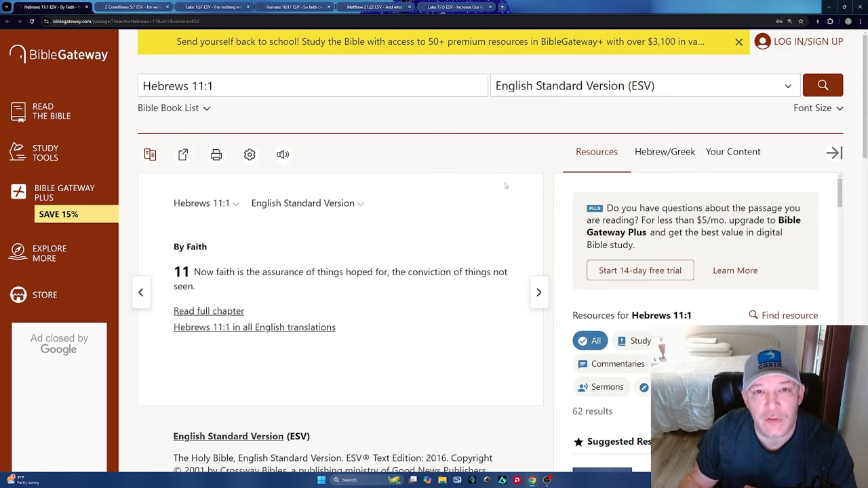
pyautogui.moveTo(516, 180)
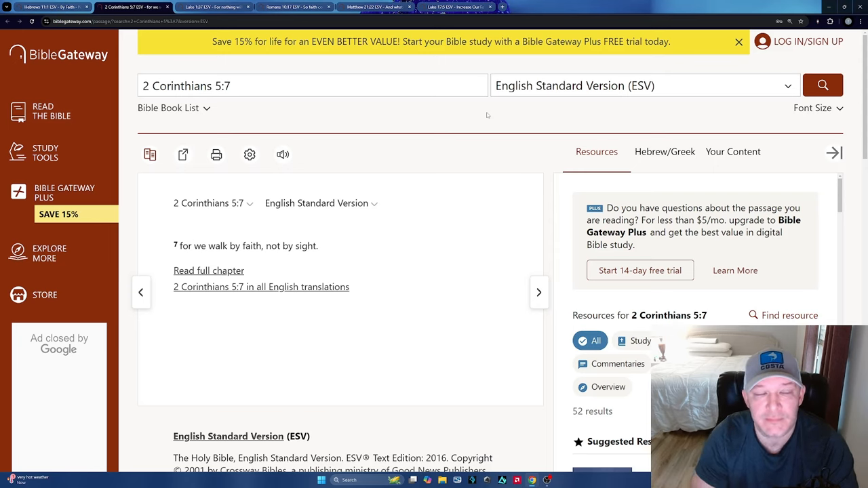
# Switch to the '2 Corinthians 5:7 ESV' browser tab.
pyautogui.click(213, 7)
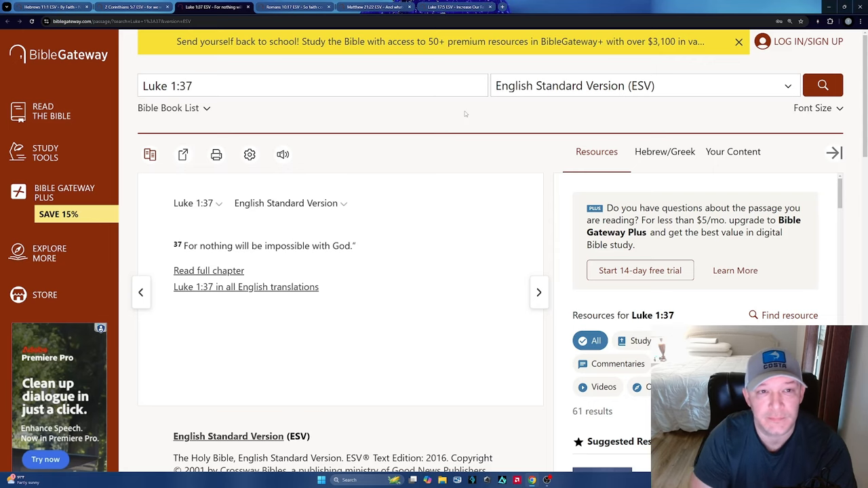
# Switch to the Romans 10:17 ESV passage tab.
pyautogui.click(292, 7)
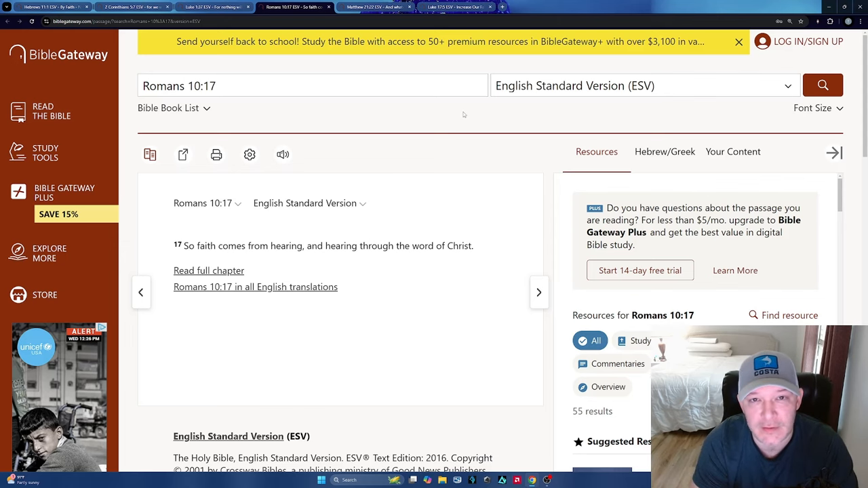
# Show Matthew 21:22 and select 'whatever you ask in prayer'.
pyautogui.click(371, 7)
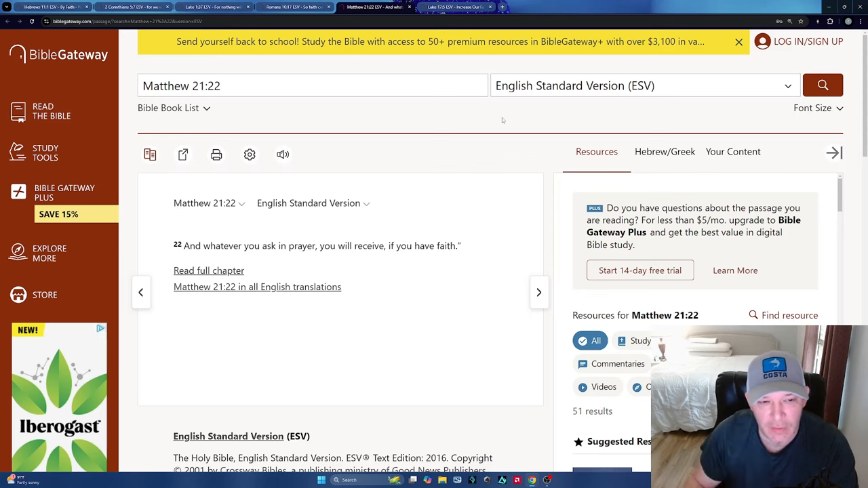
pyautogui.moveTo(205, 245); pyautogui.dragTo(311, 245)
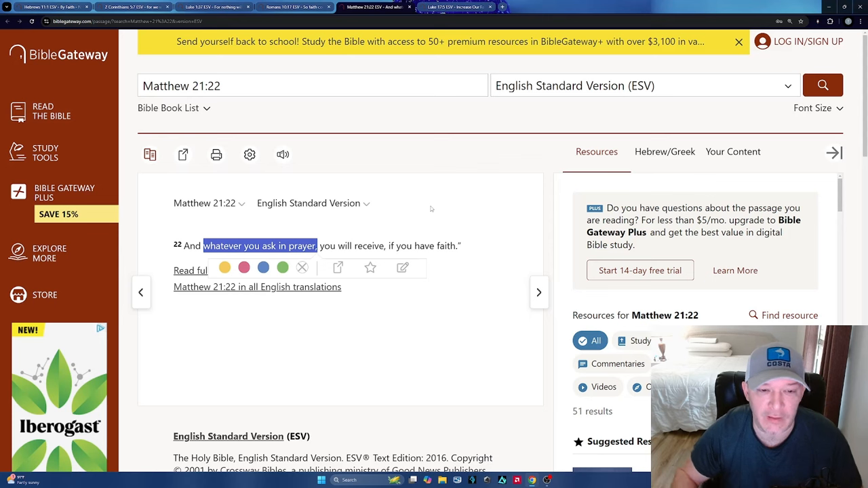
pyautogui.moveTo(387, 229)
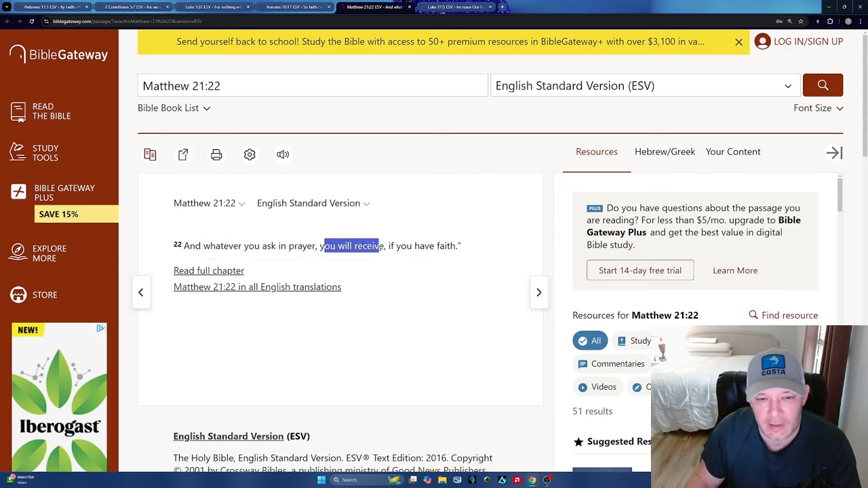
# Clear the selected phrase and show Luke 17:5, 'Increase our faith!', in ESV.
pyautogui.click(351, 245)
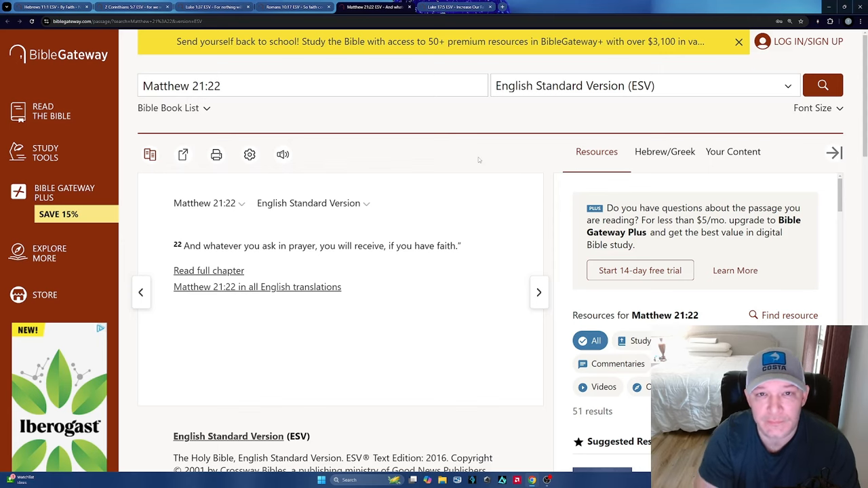
pyautogui.click(454, 7)
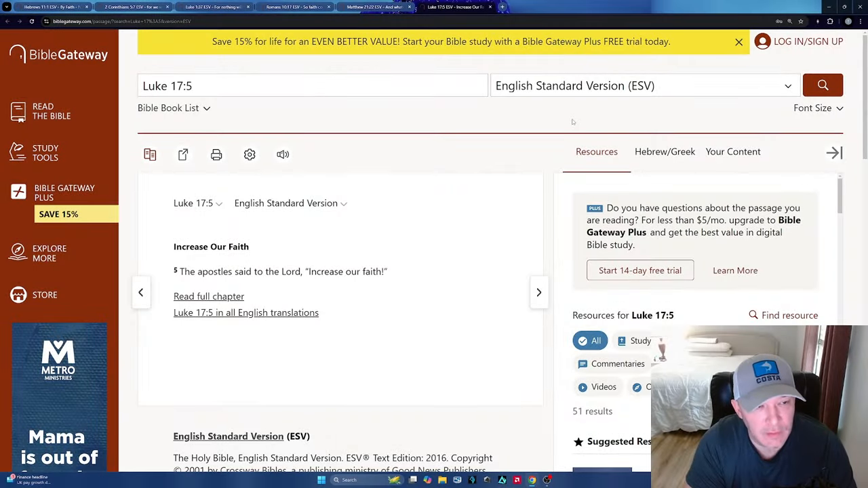